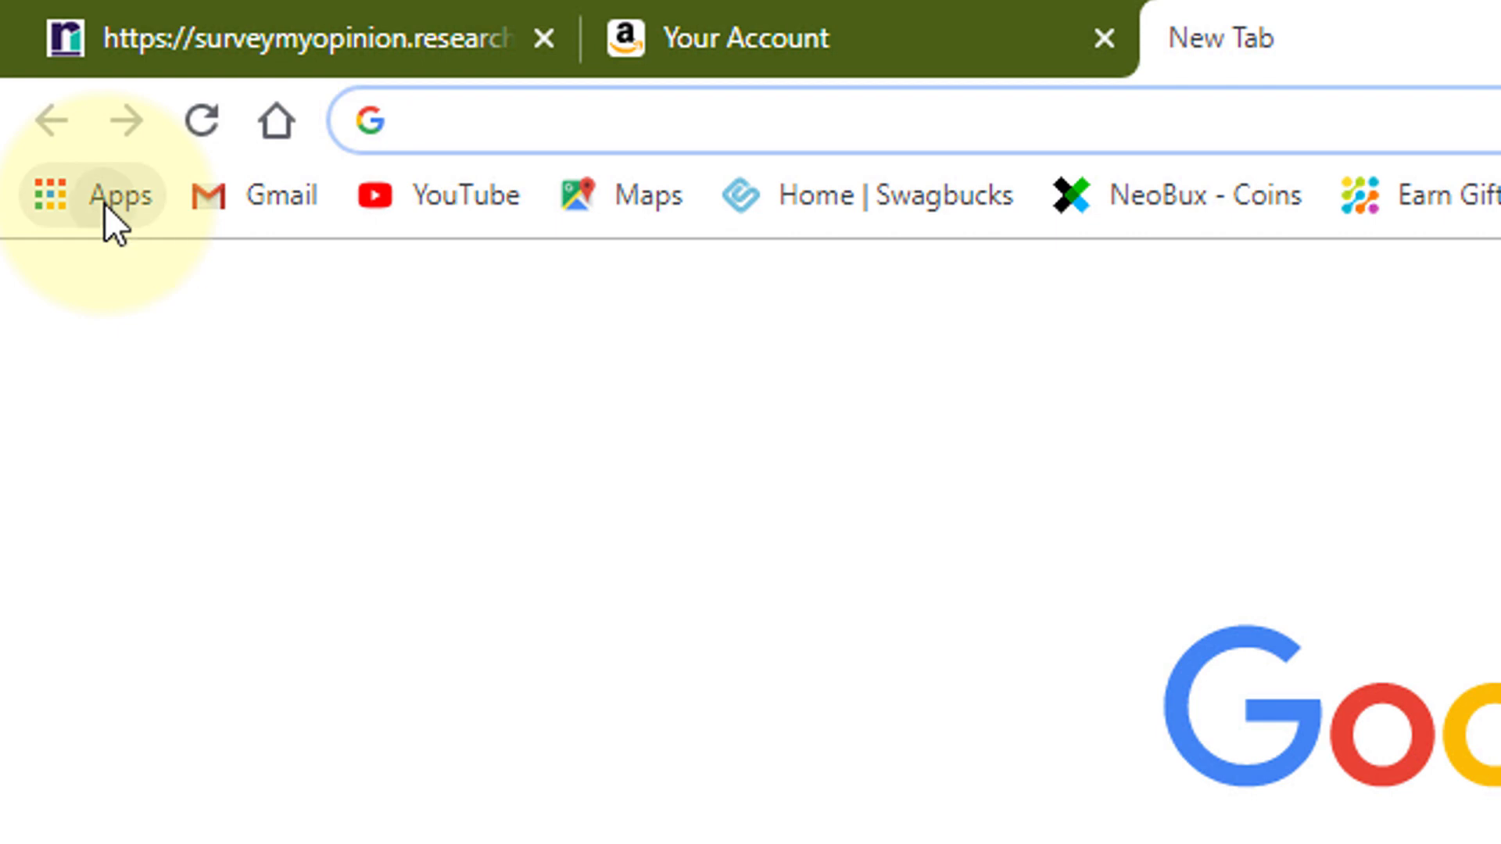
Step: Open the Chrome Apps page listing Web Store, Google Drive and Sheets
{"action": "left_click", "coordinate": [100, 195]}
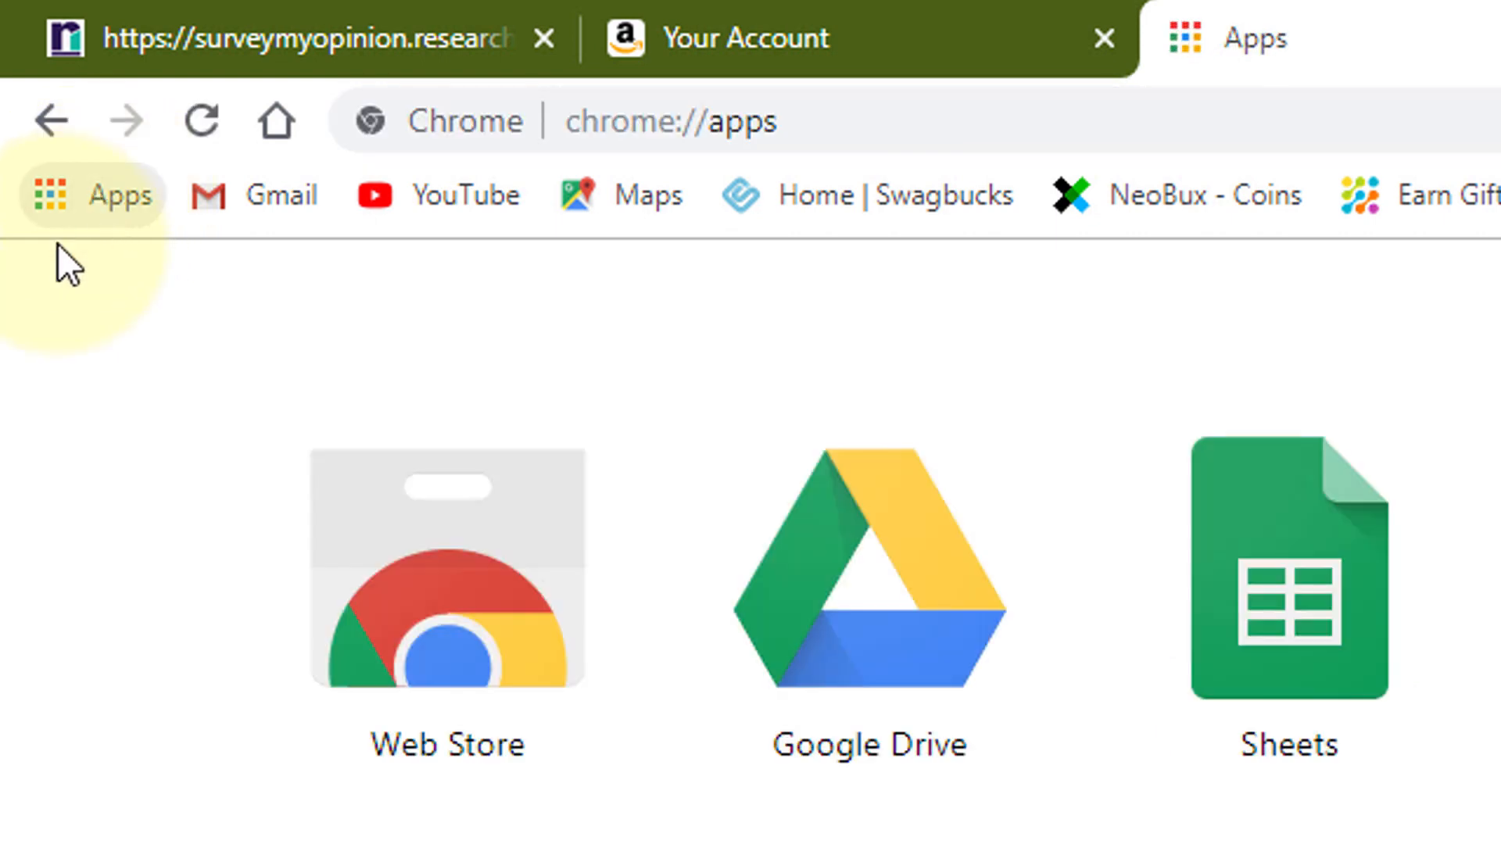
{"action": "mouse_move", "coordinate": [454, 586]}
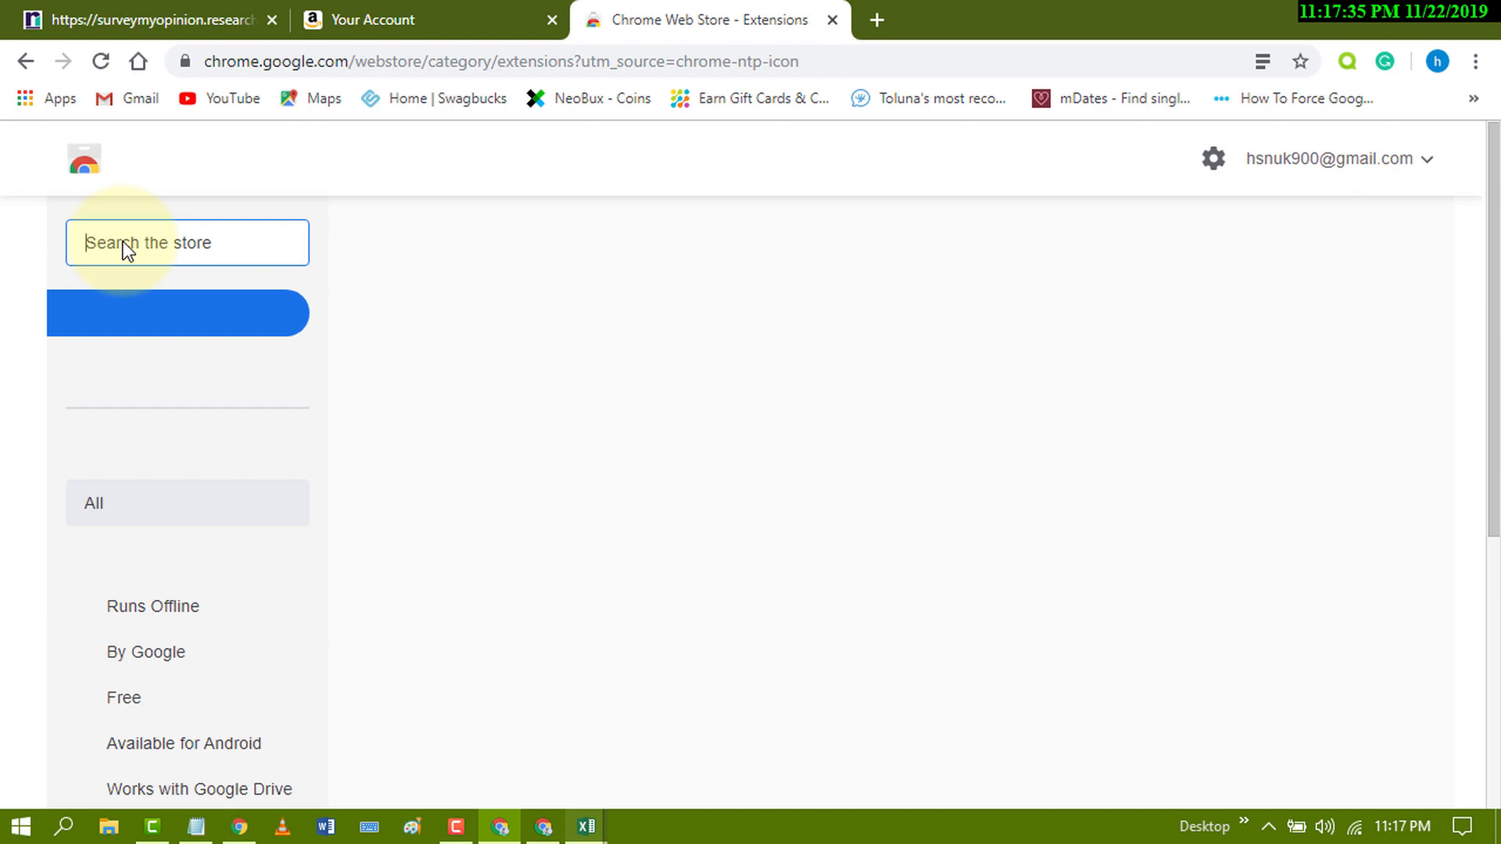
Step: Search the Web Store for 'grammarly' and request adding Grammarly for Chrome
{"action": "type", "text": "grammarly"}
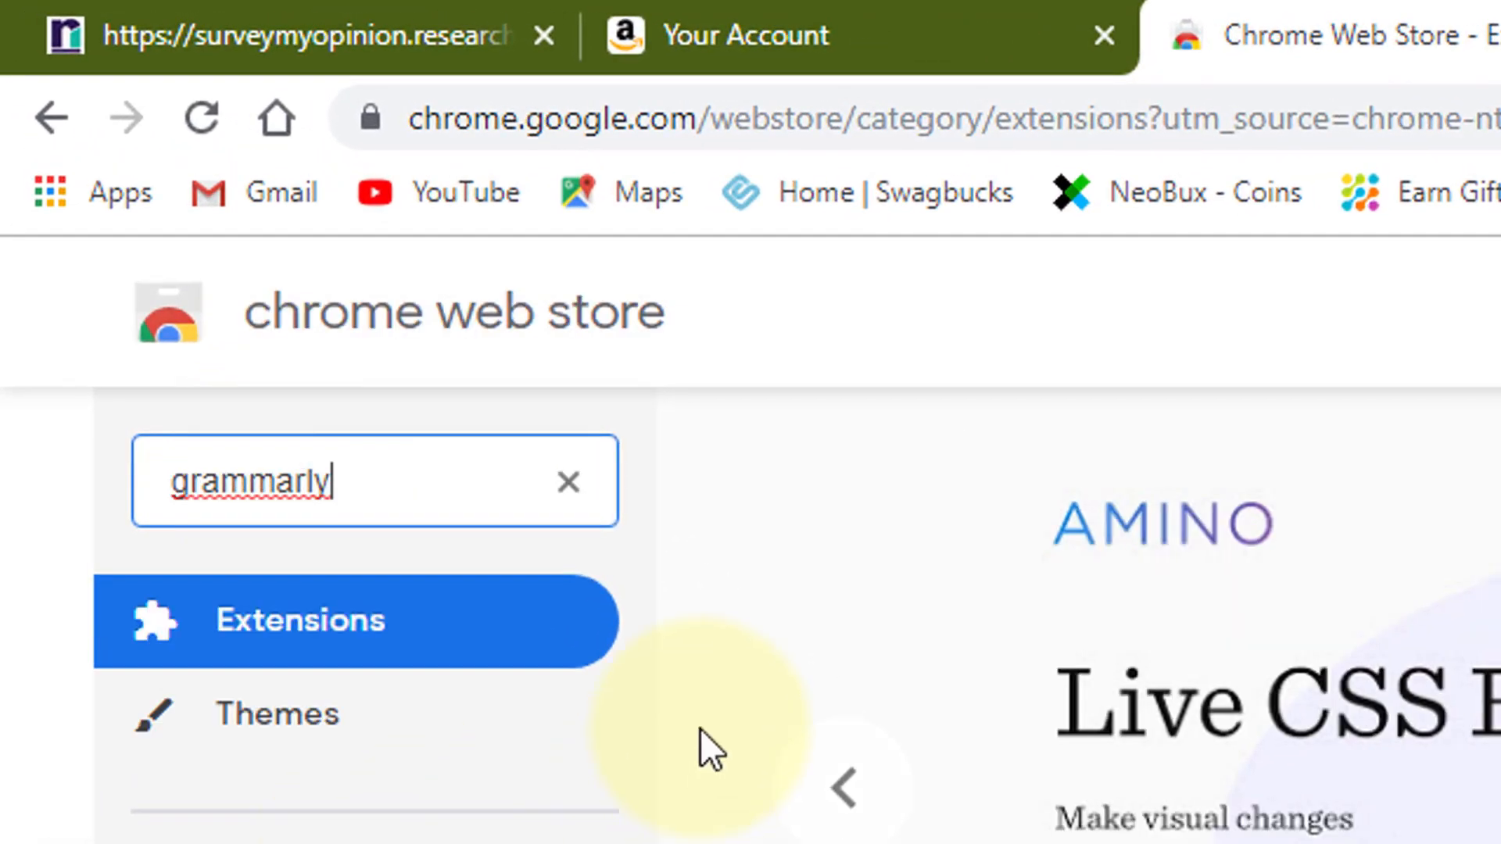
{"action": "key", "text": "Enter"}
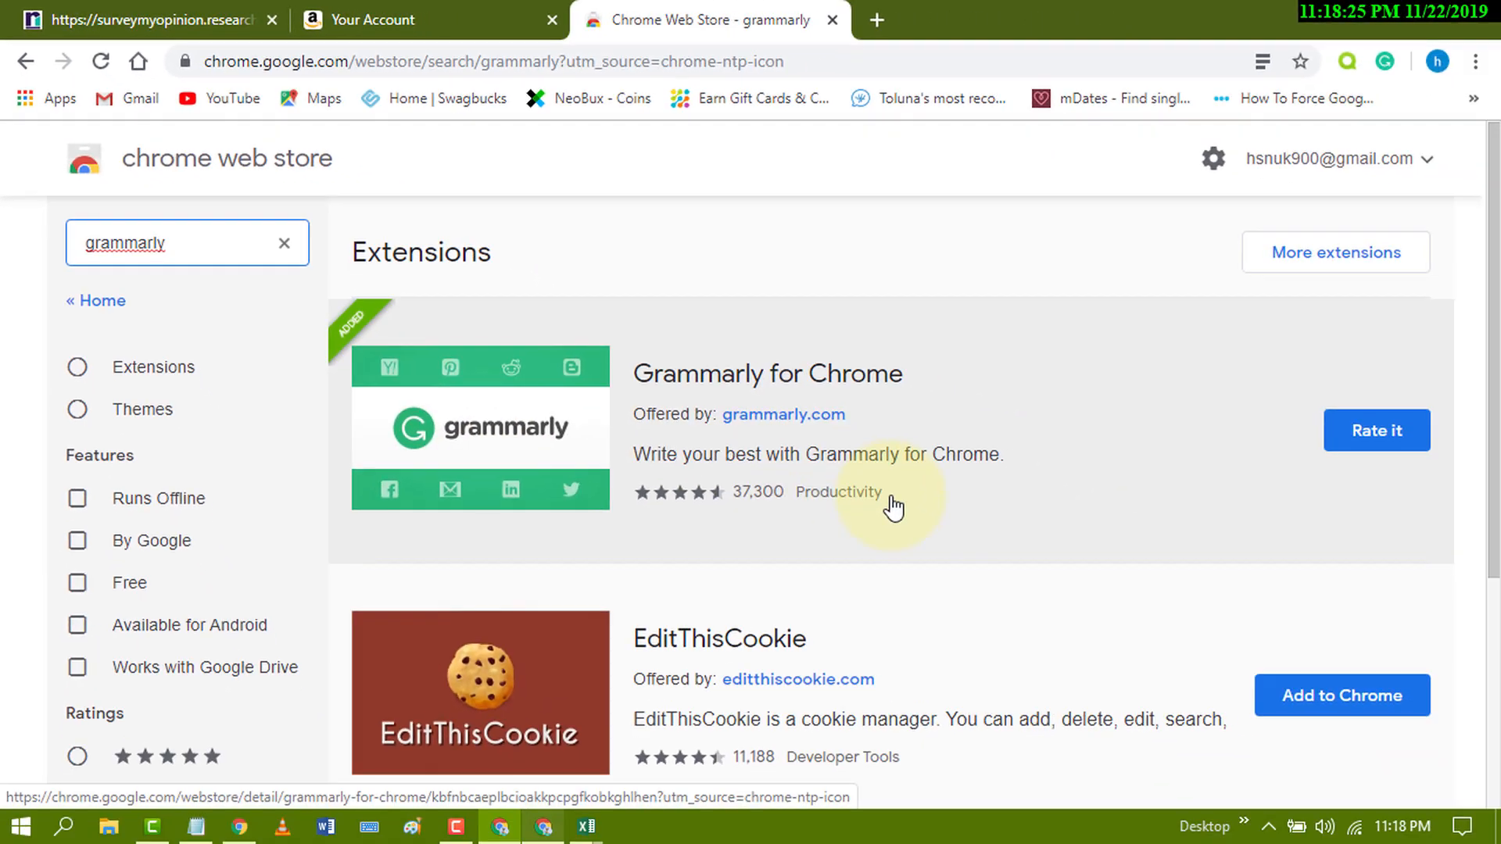
{"action": "left_click", "coordinate": [157, 243]}
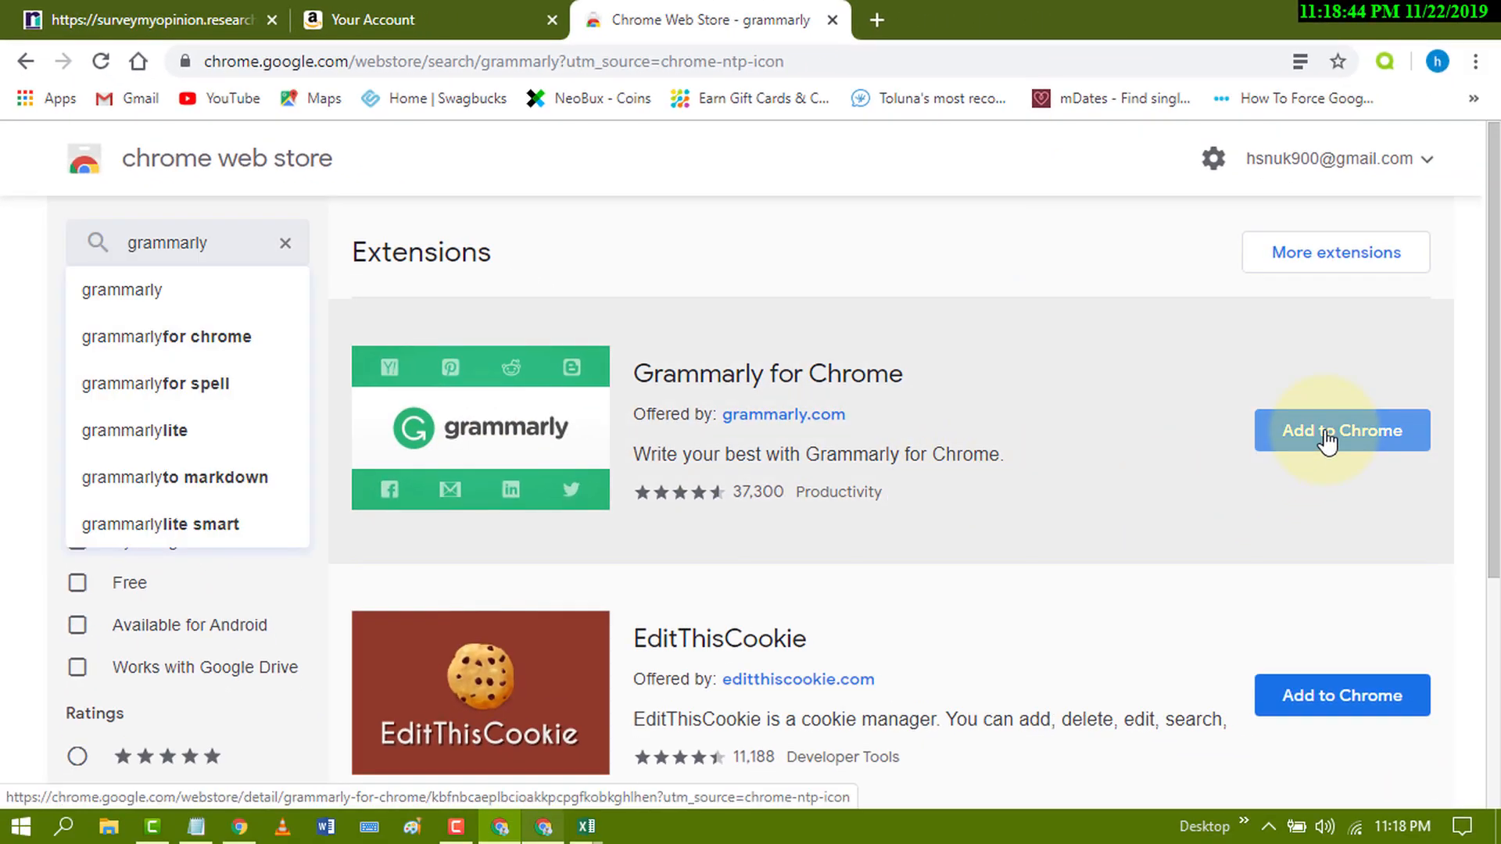
{"action": "left_click", "coordinate": [1341, 431]}
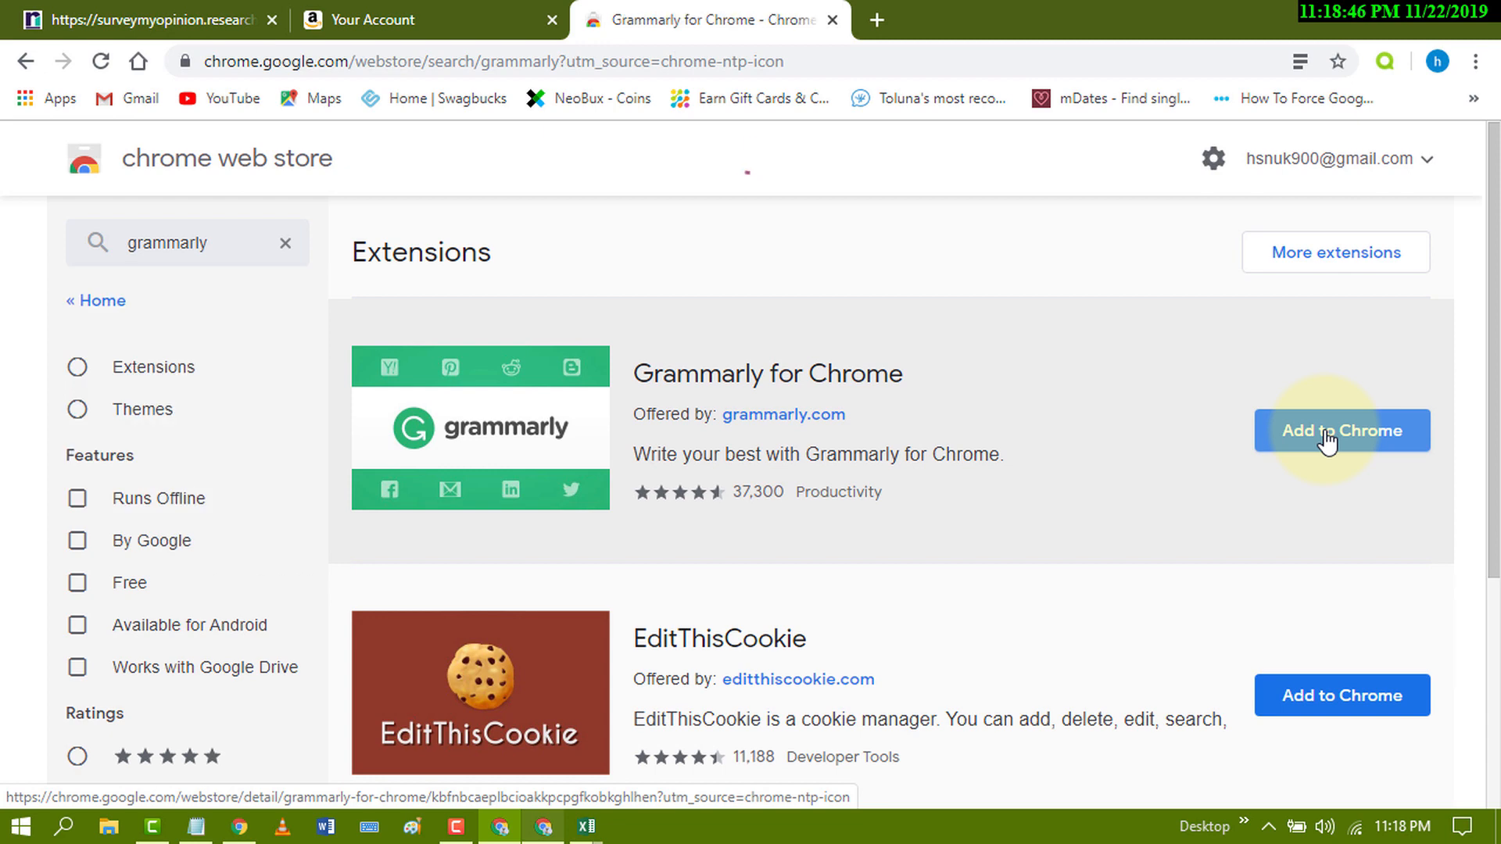
{"action": "left_click", "coordinate": [1341, 431]}
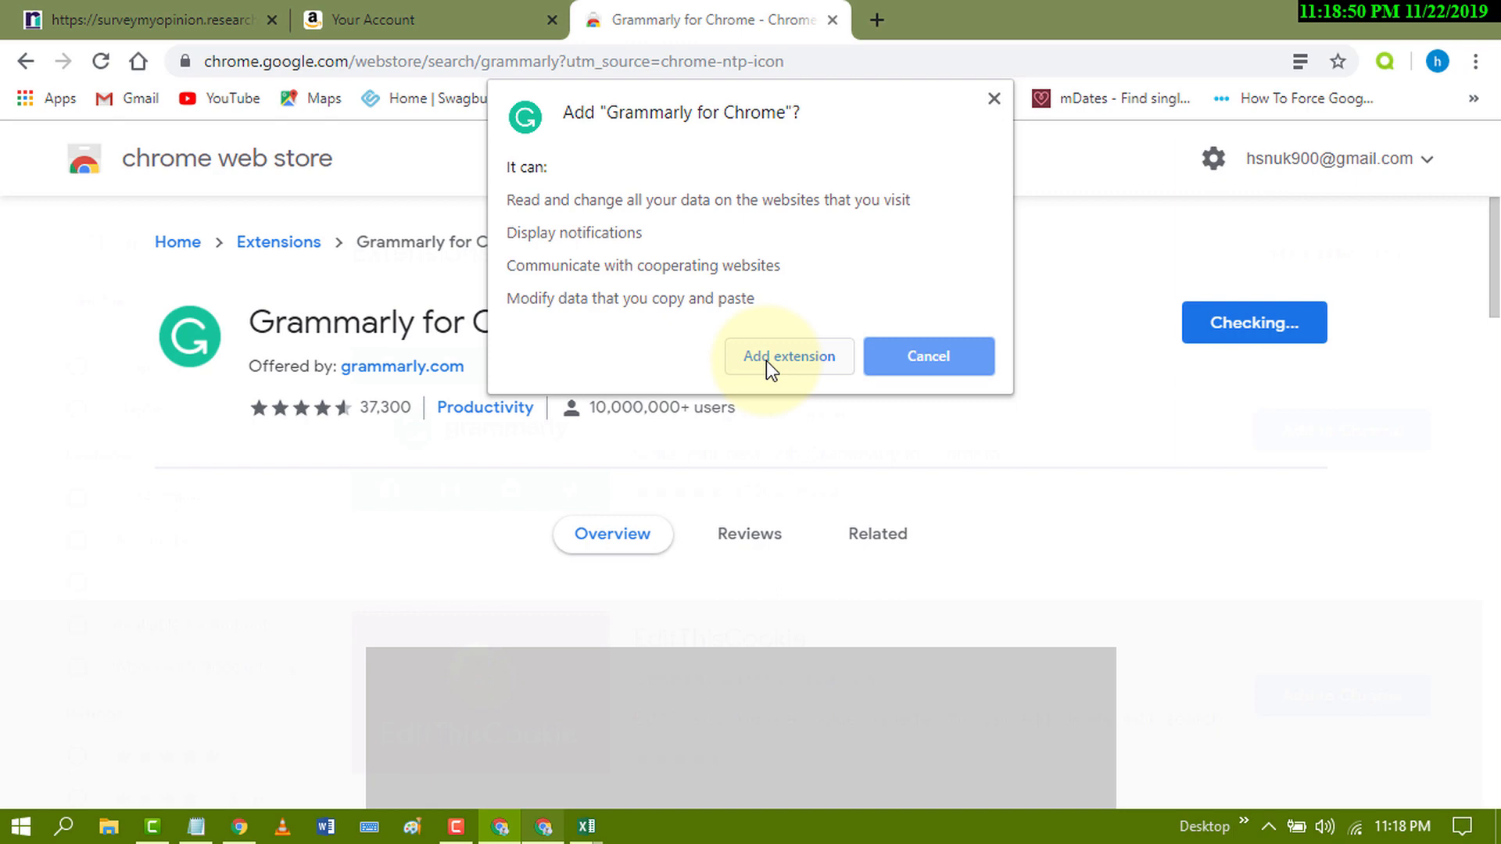
Step: Confirm Add extension for Grammarly for Chrome and browse its listing
{"action": "left_click", "coordinate": [789, 357]}
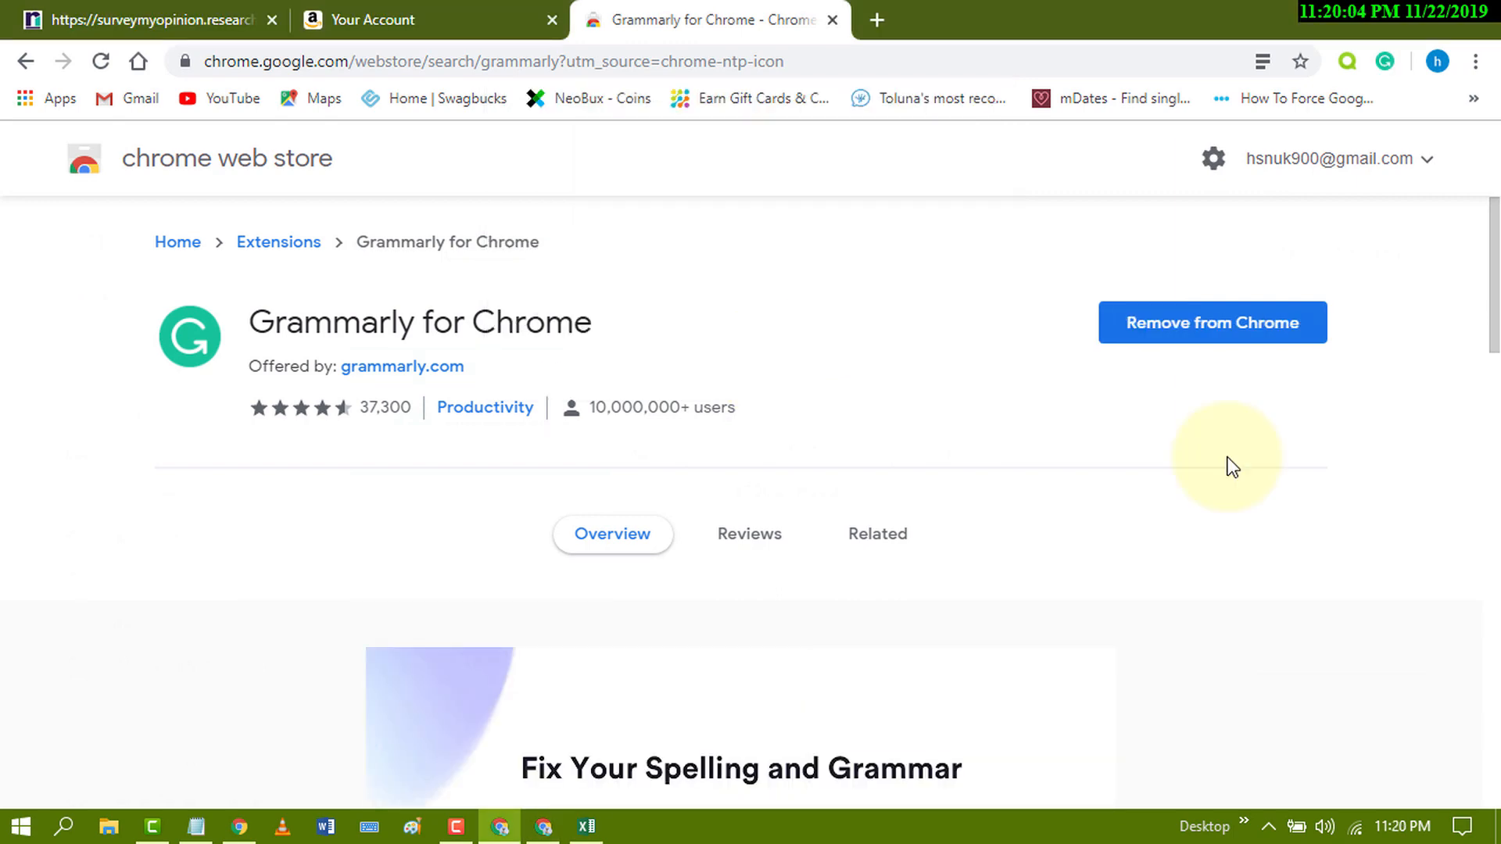
{"action": "left_click", "coordinate": [1212, 322]}
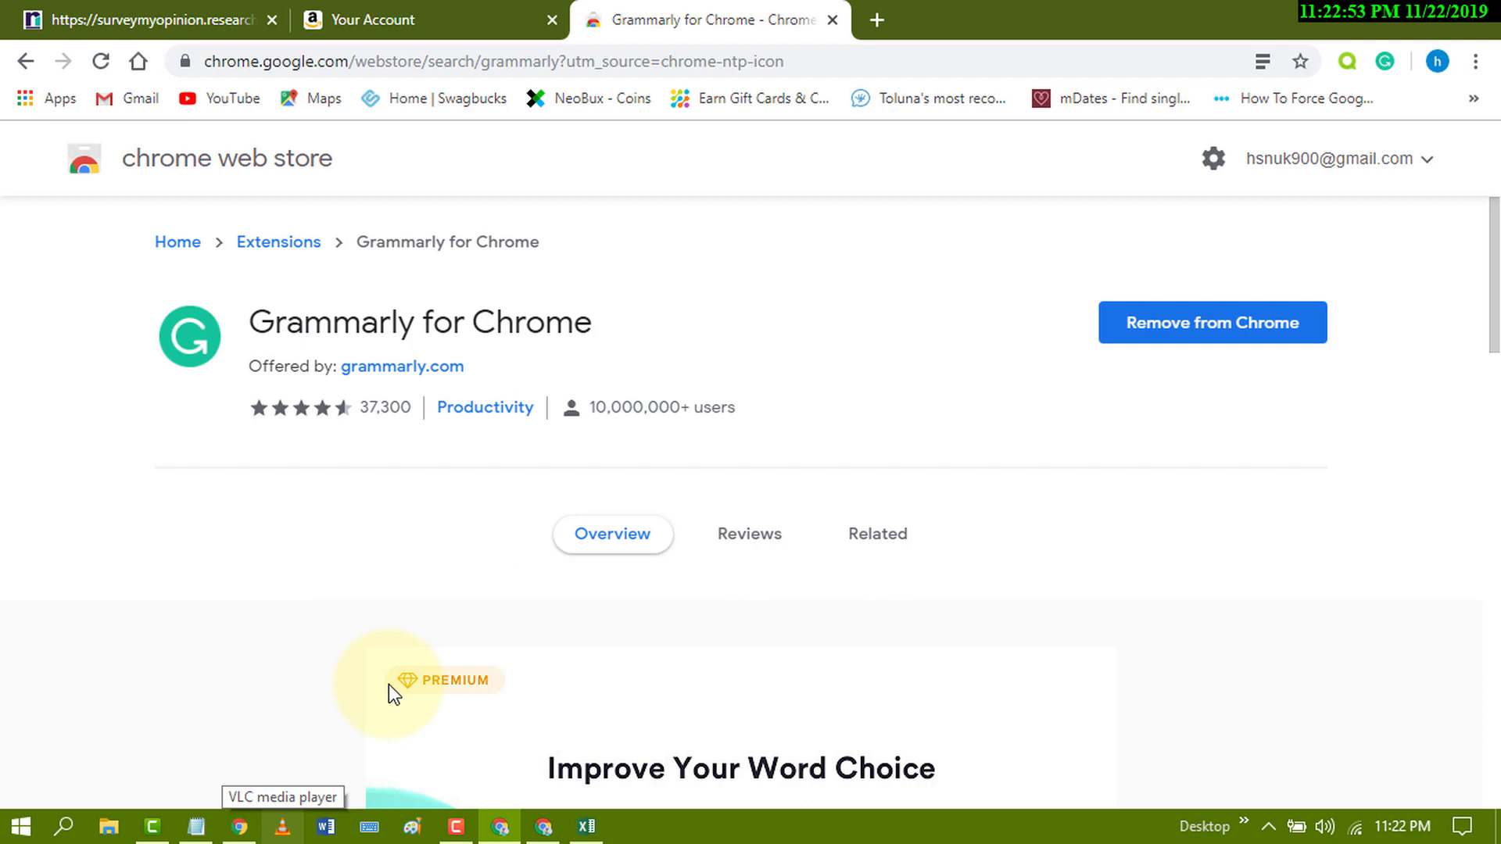
{"action": "mouse_move", "coordinate": [563, 689]}
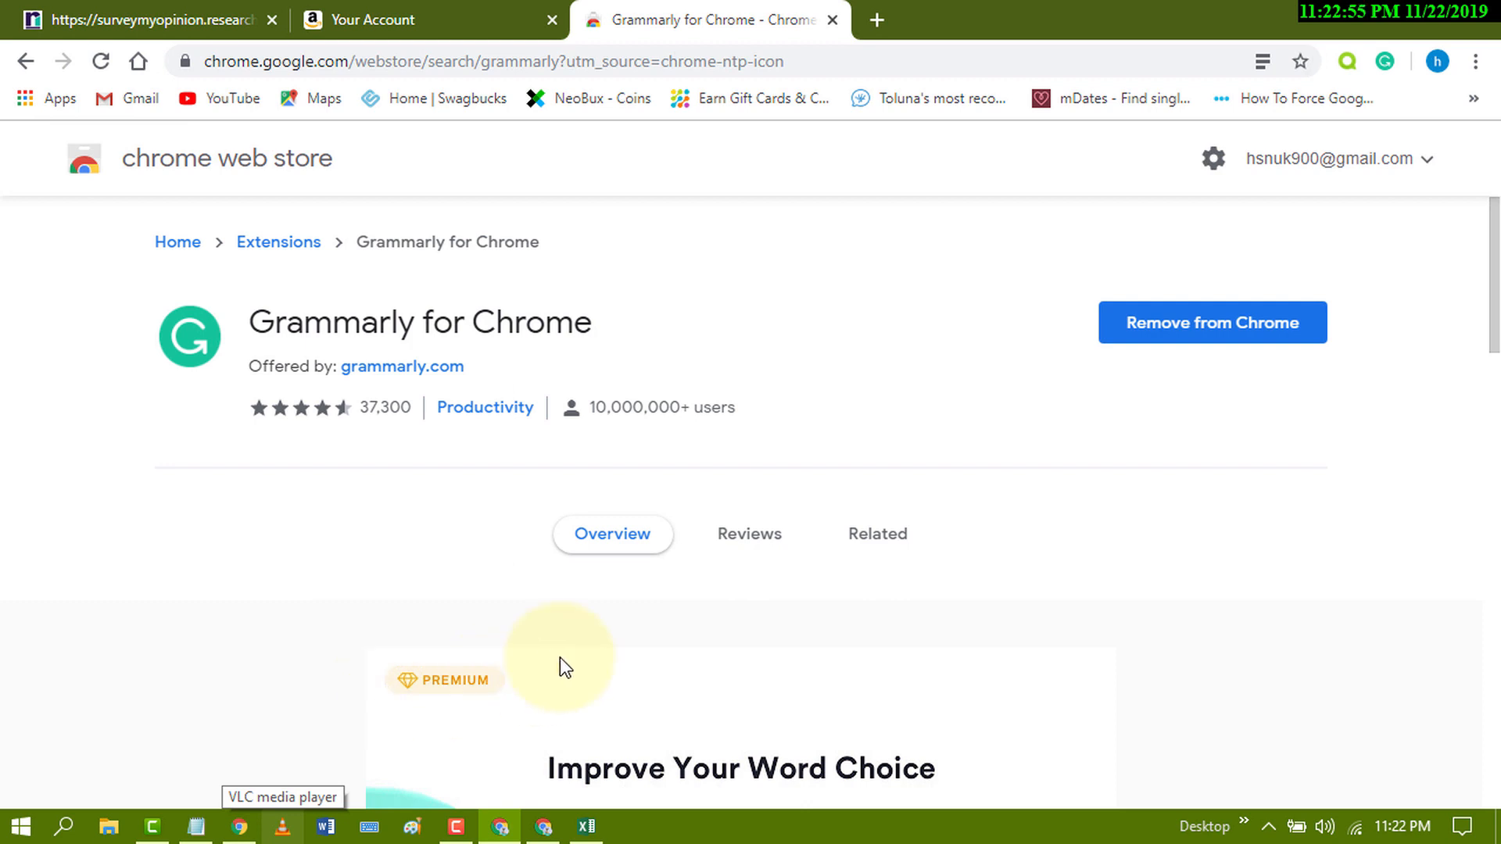
{"action": "left_click", "coordinate": [1391, 61]}
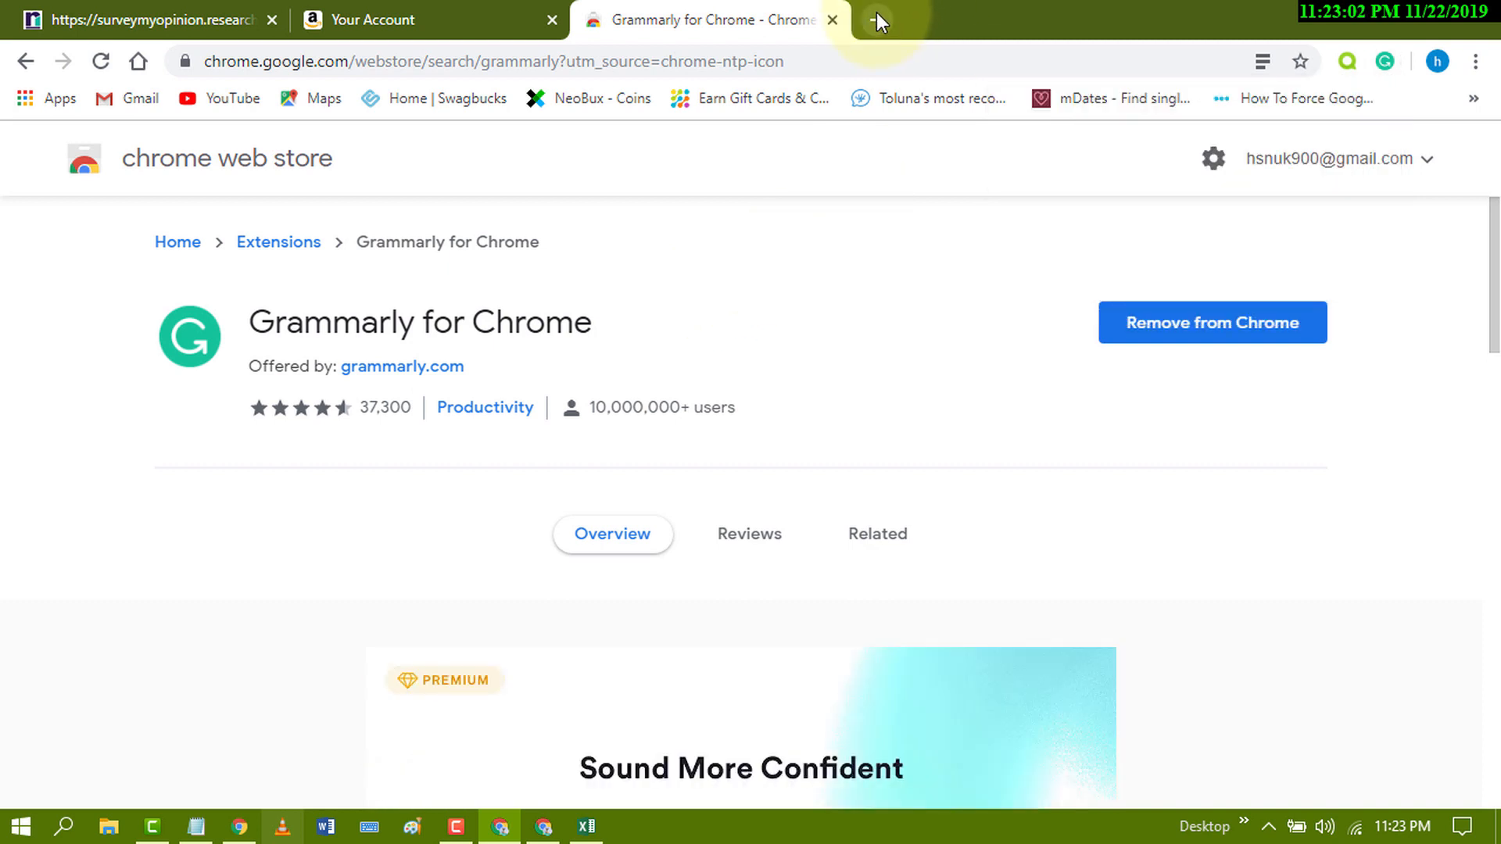
Step: Open Gmail in a new tab and draft a message reading 'hello haw are yoo'
{"action": "left_click", "coordinate": [874, 19]}
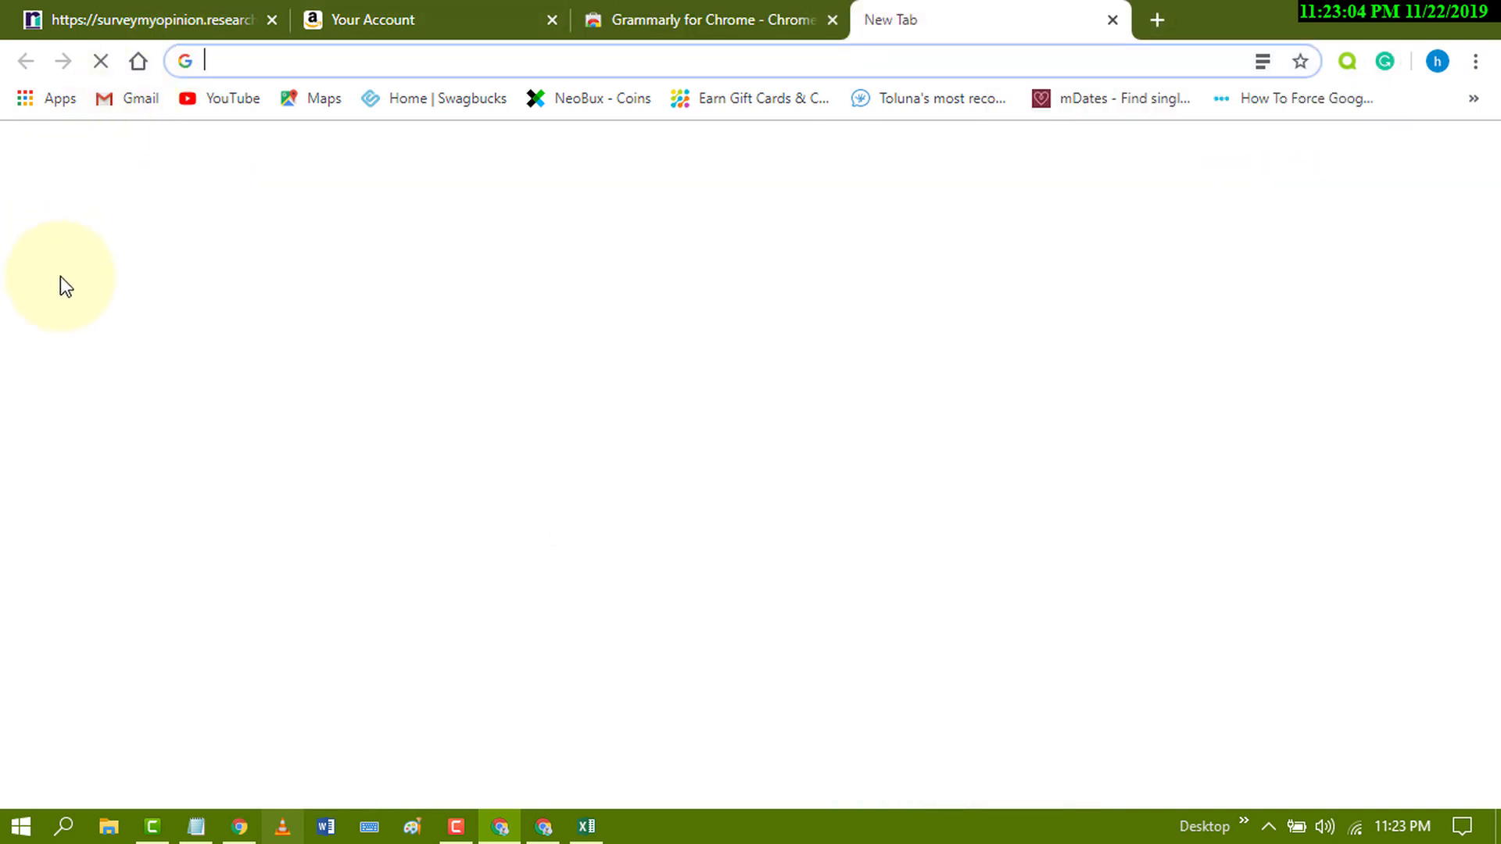
{"action": "left_click", "coordinate": [138, 98]}
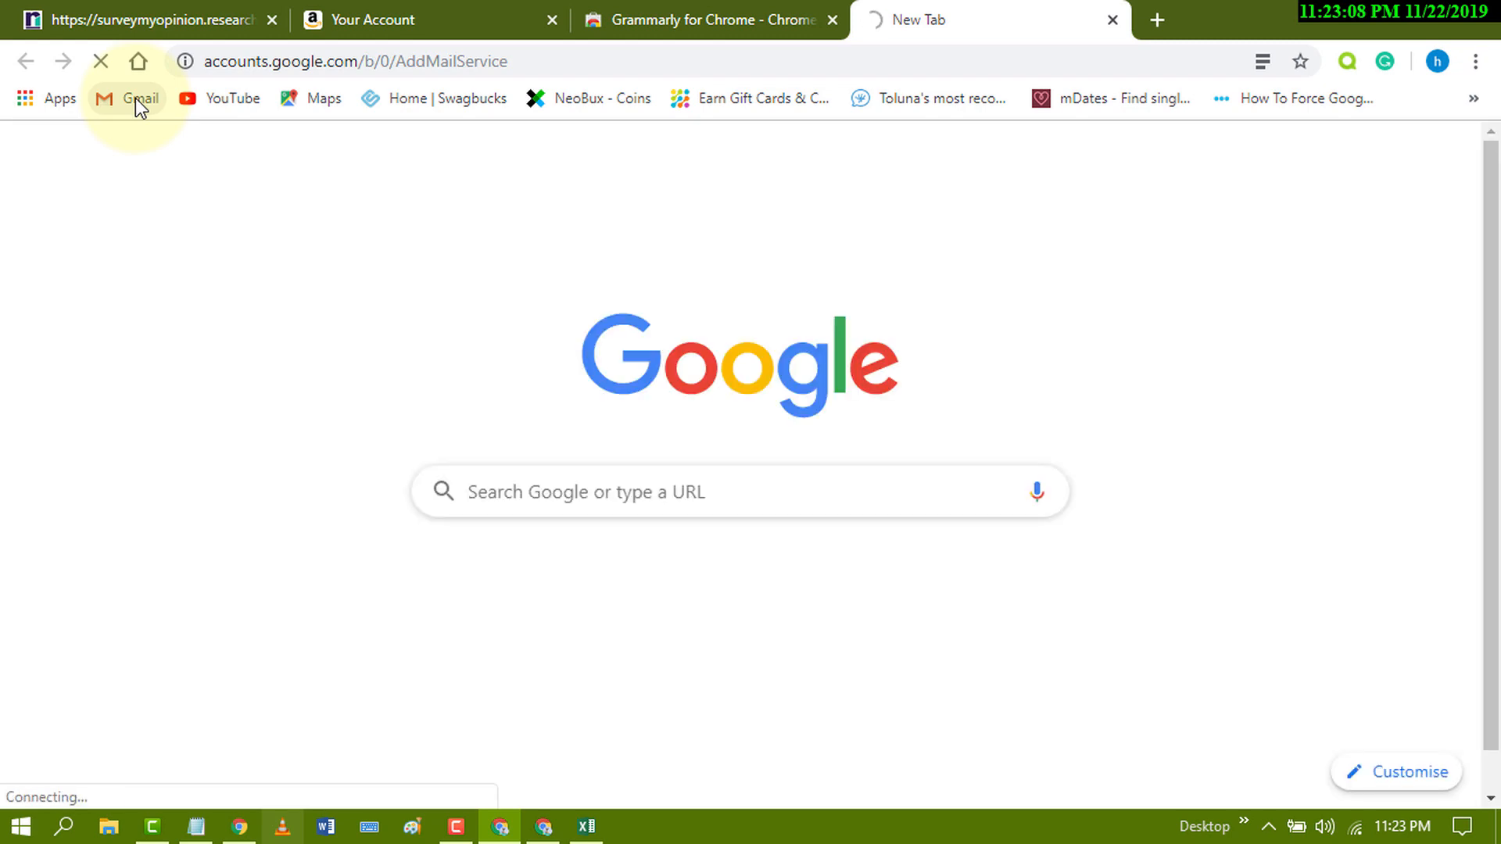
{"action": "left_click", "coordinate": [139, 99]}
{"action": "type", "text": "hello haw are yoo"}
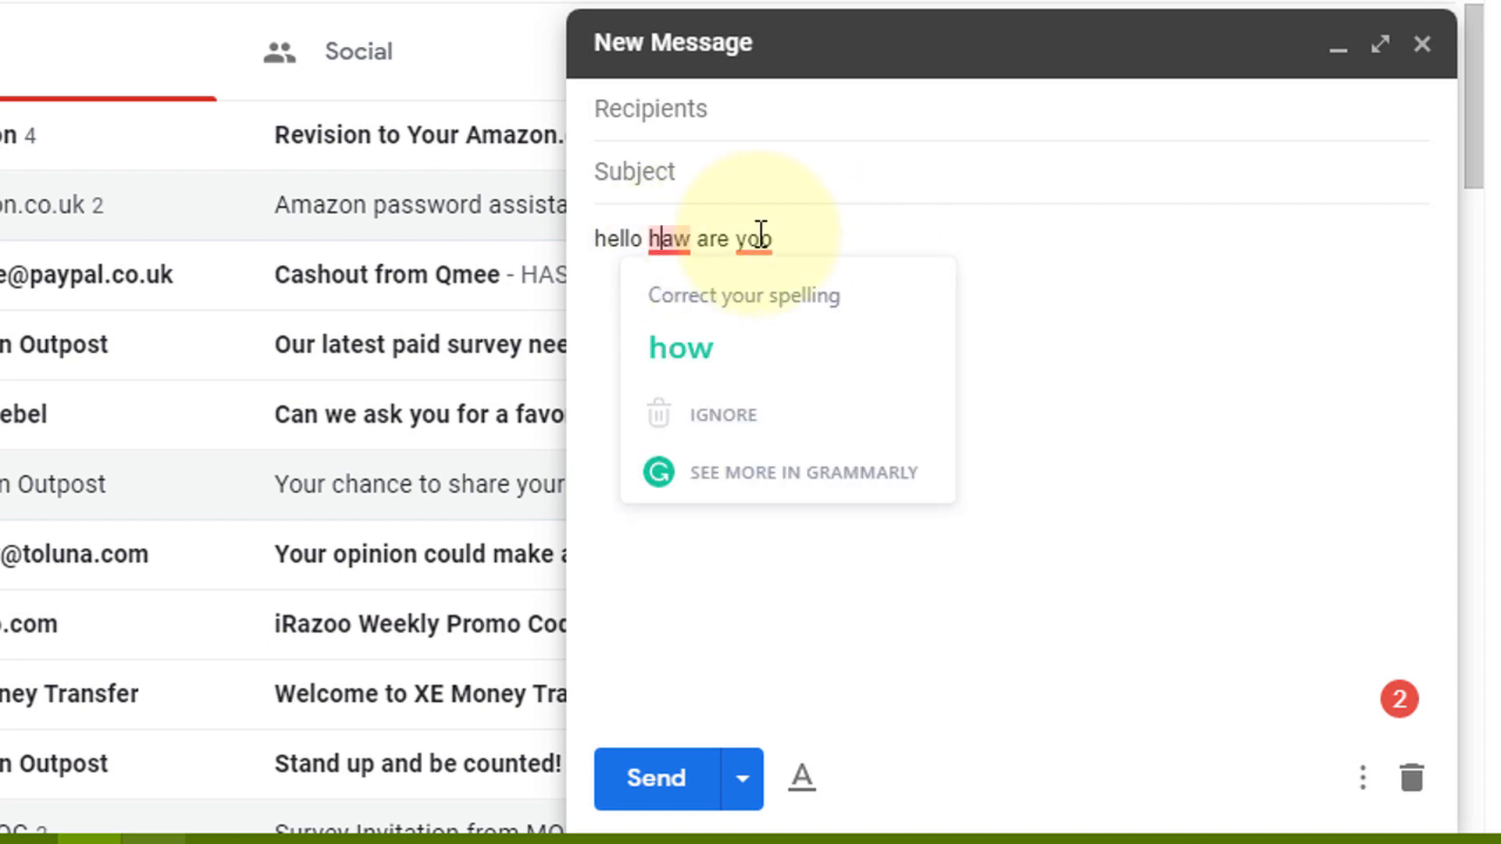
Step: Accept Grammarly's suggestions, replacing 'yoo' with 'you' and 'haw' with 'how'
{"action": "left_click", "coordinate": [752, 238]}
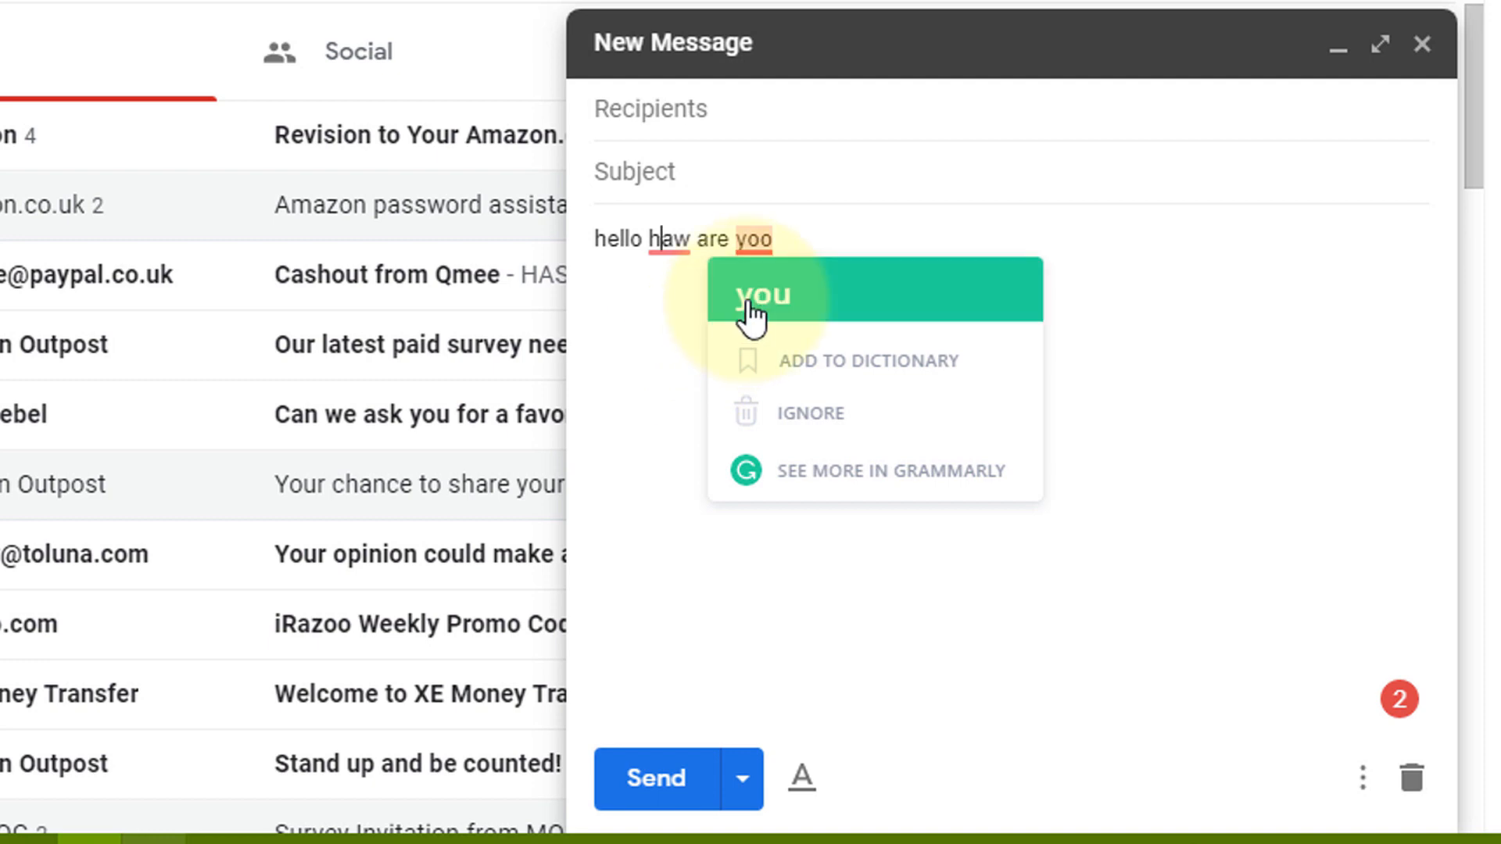
{"action": "left_click", "coordinate": [759, 293]}
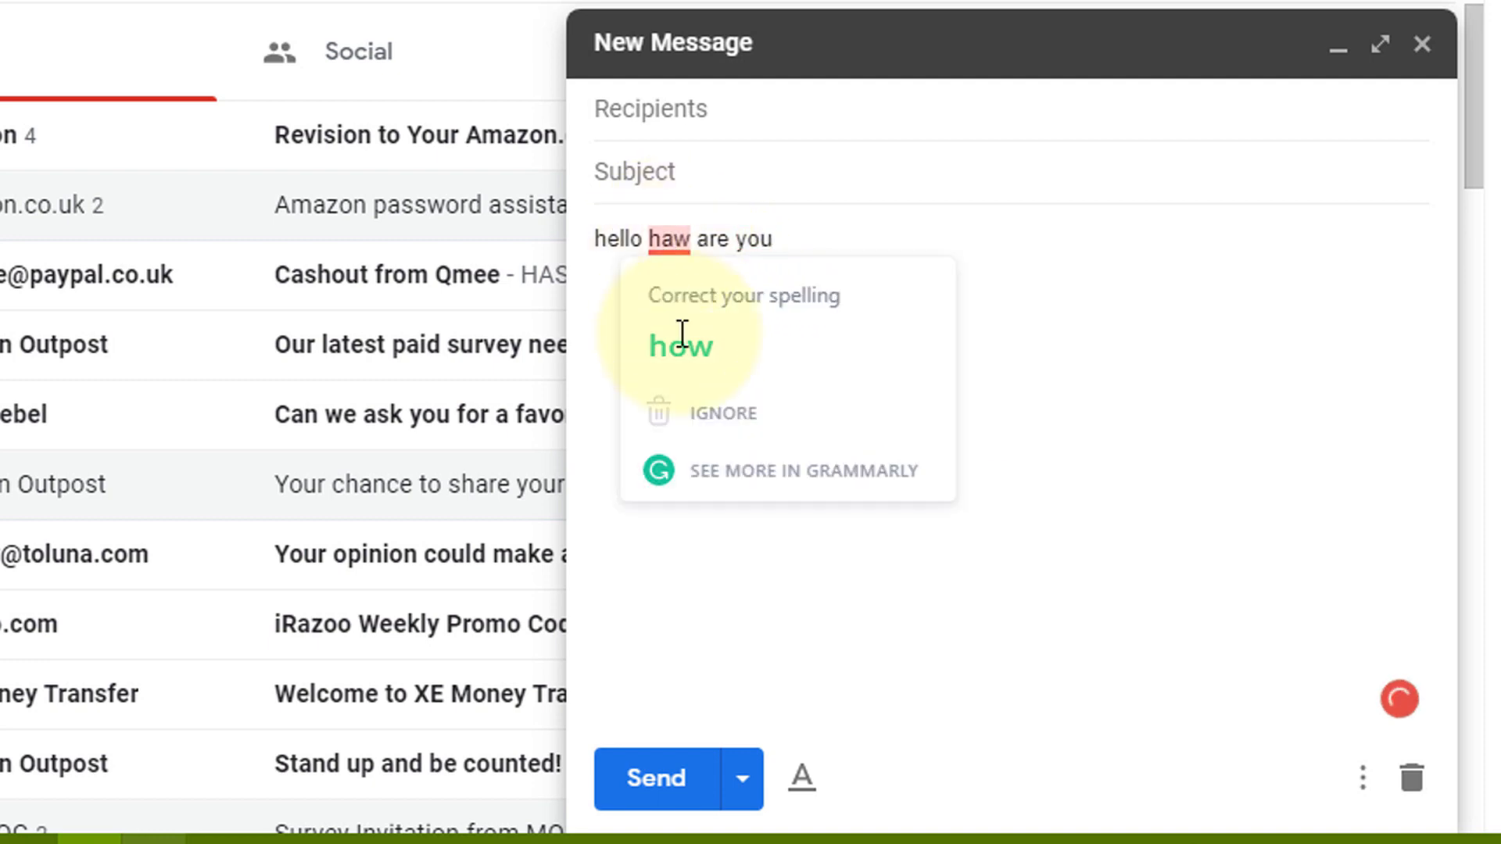
{"action": "left_click", "coordinate": [679, 347]}
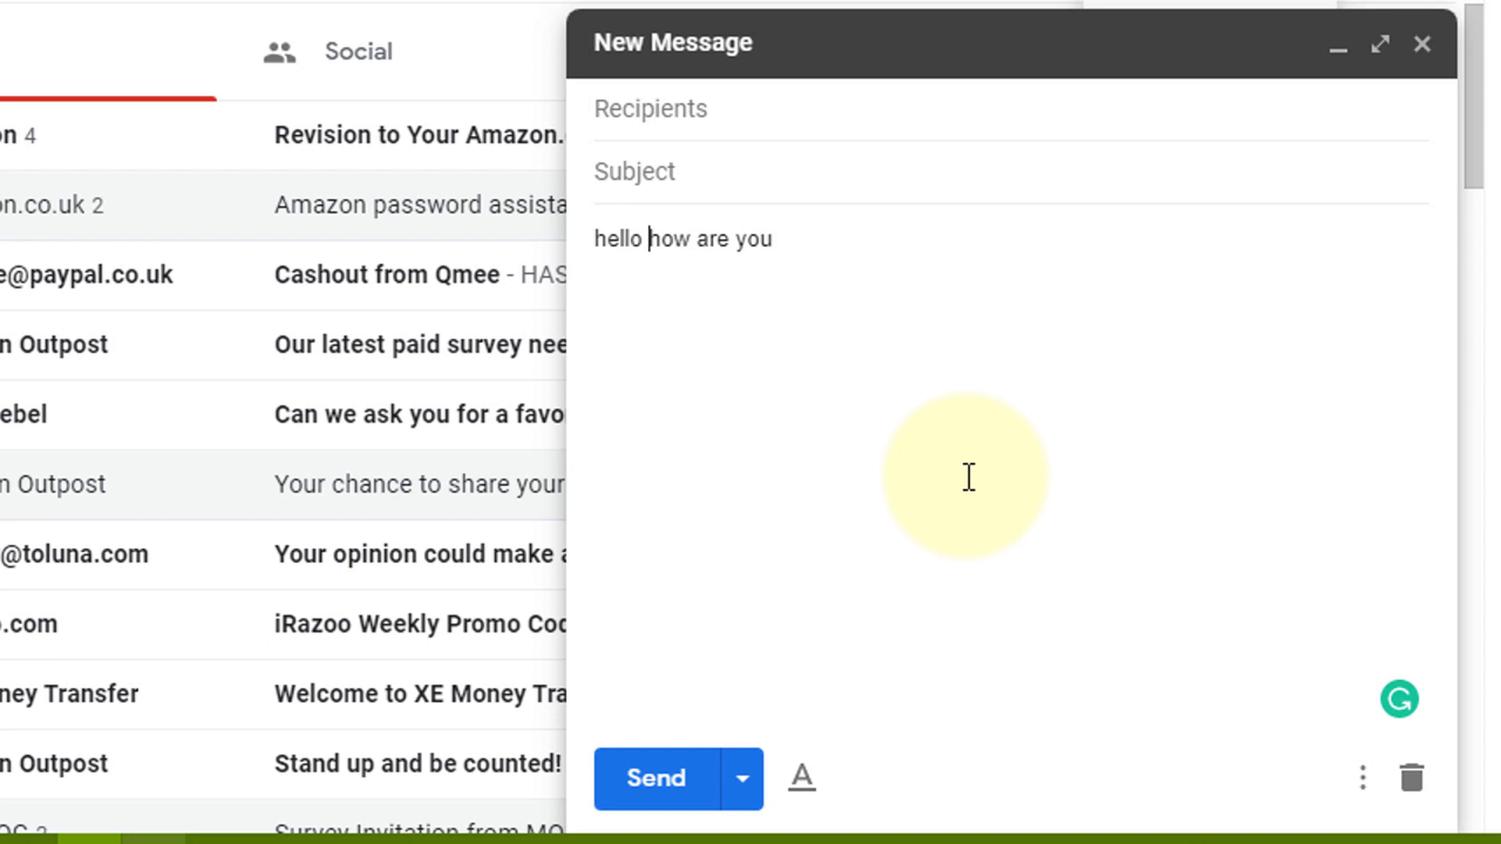
{"action": "mouse_move", "coordinate": [1047, 438]}
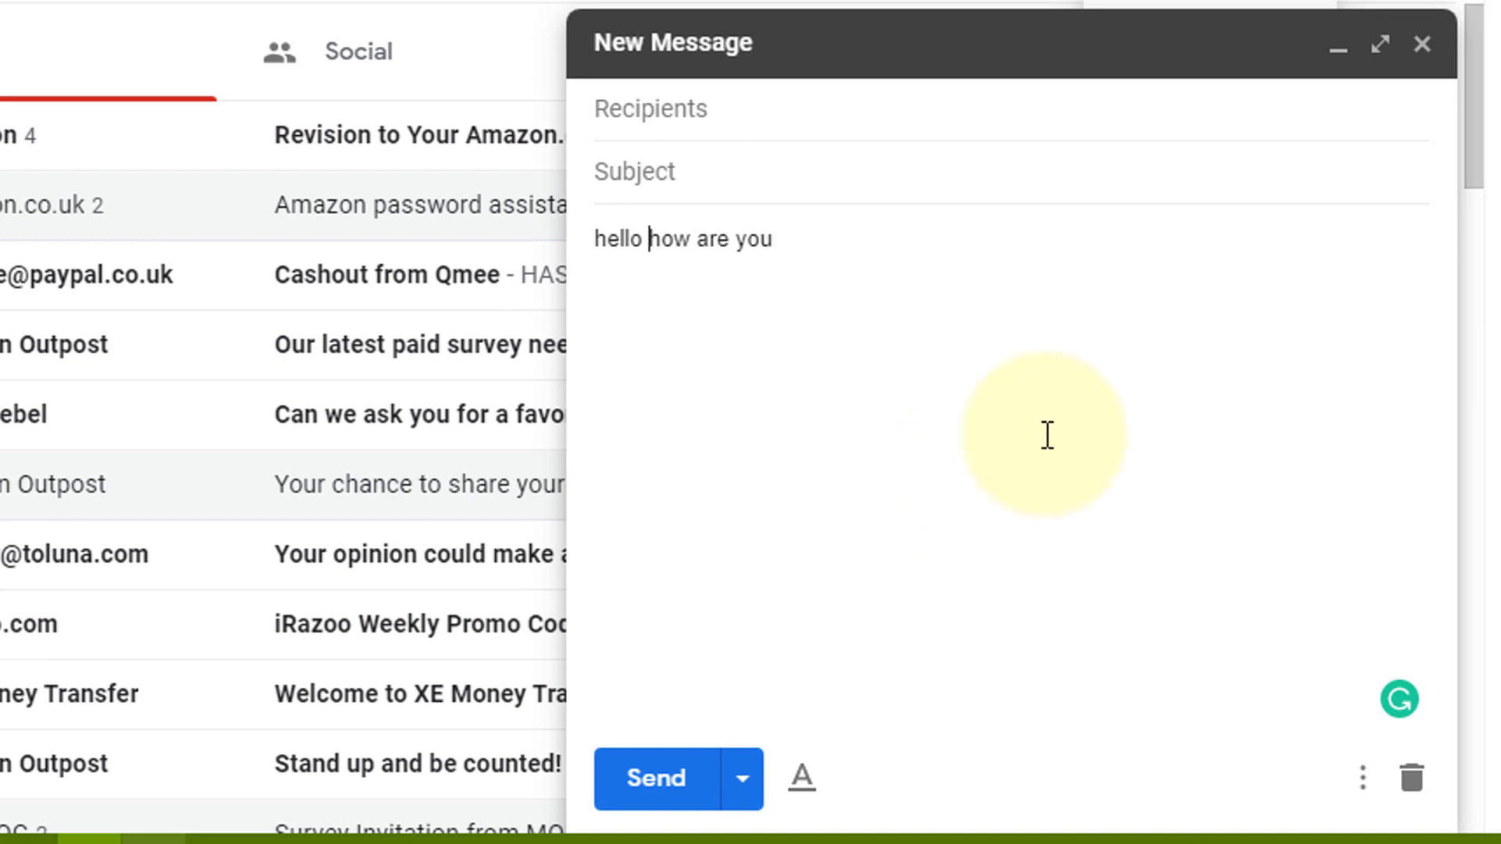
{"action": "mouse_move", "coordinate": [1011, 184]}
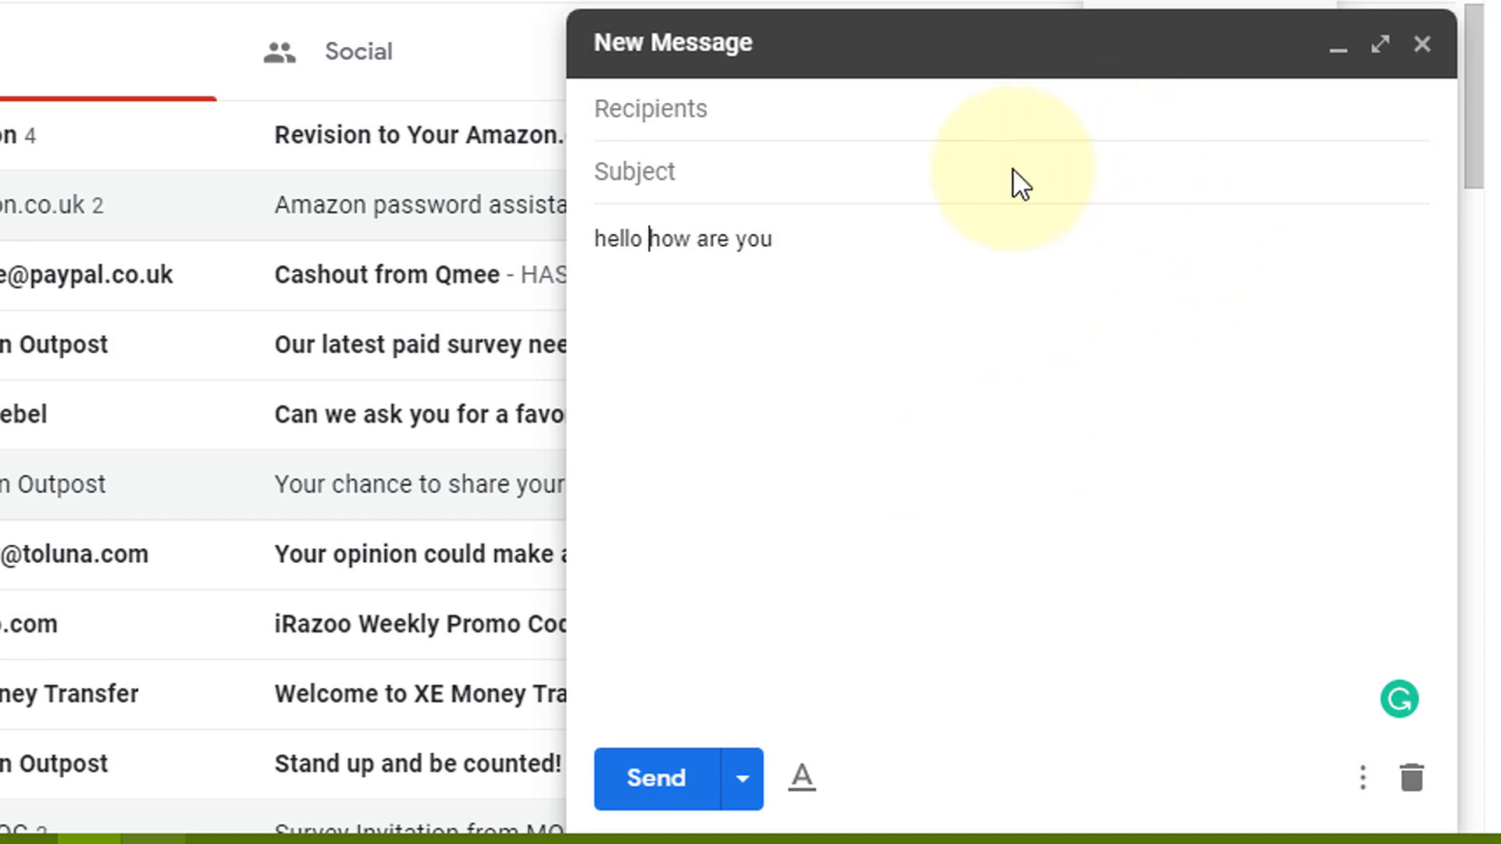